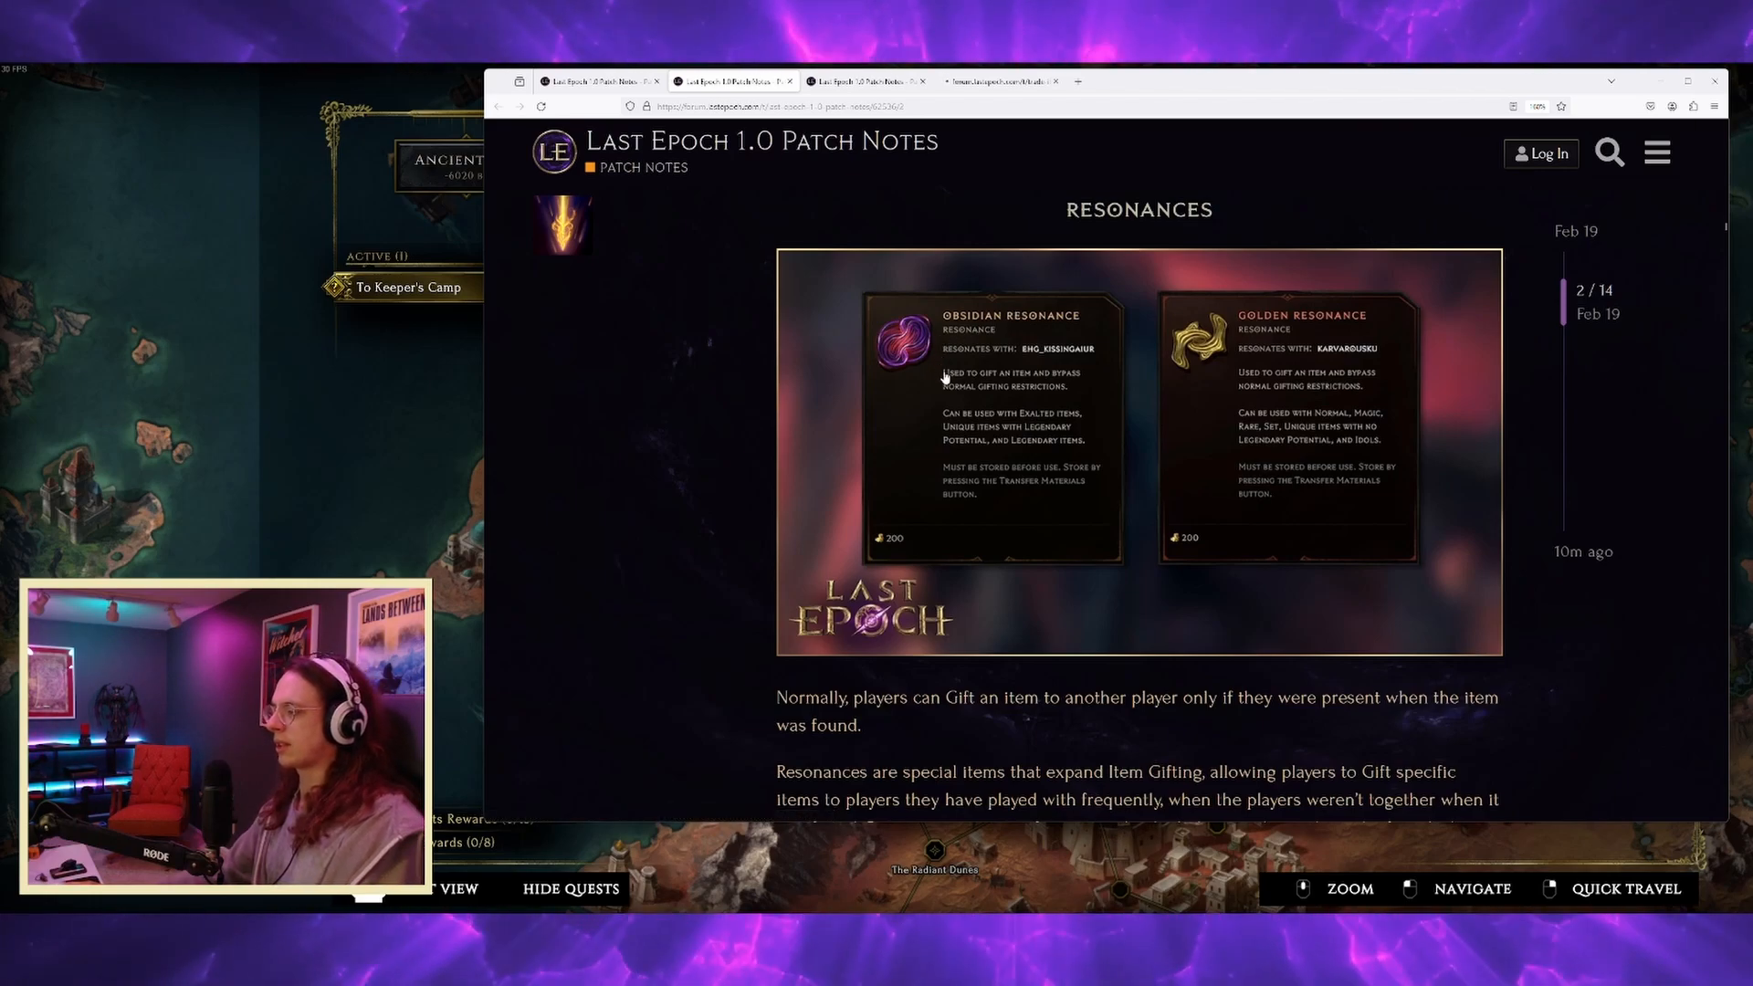
scroll("down", 3)
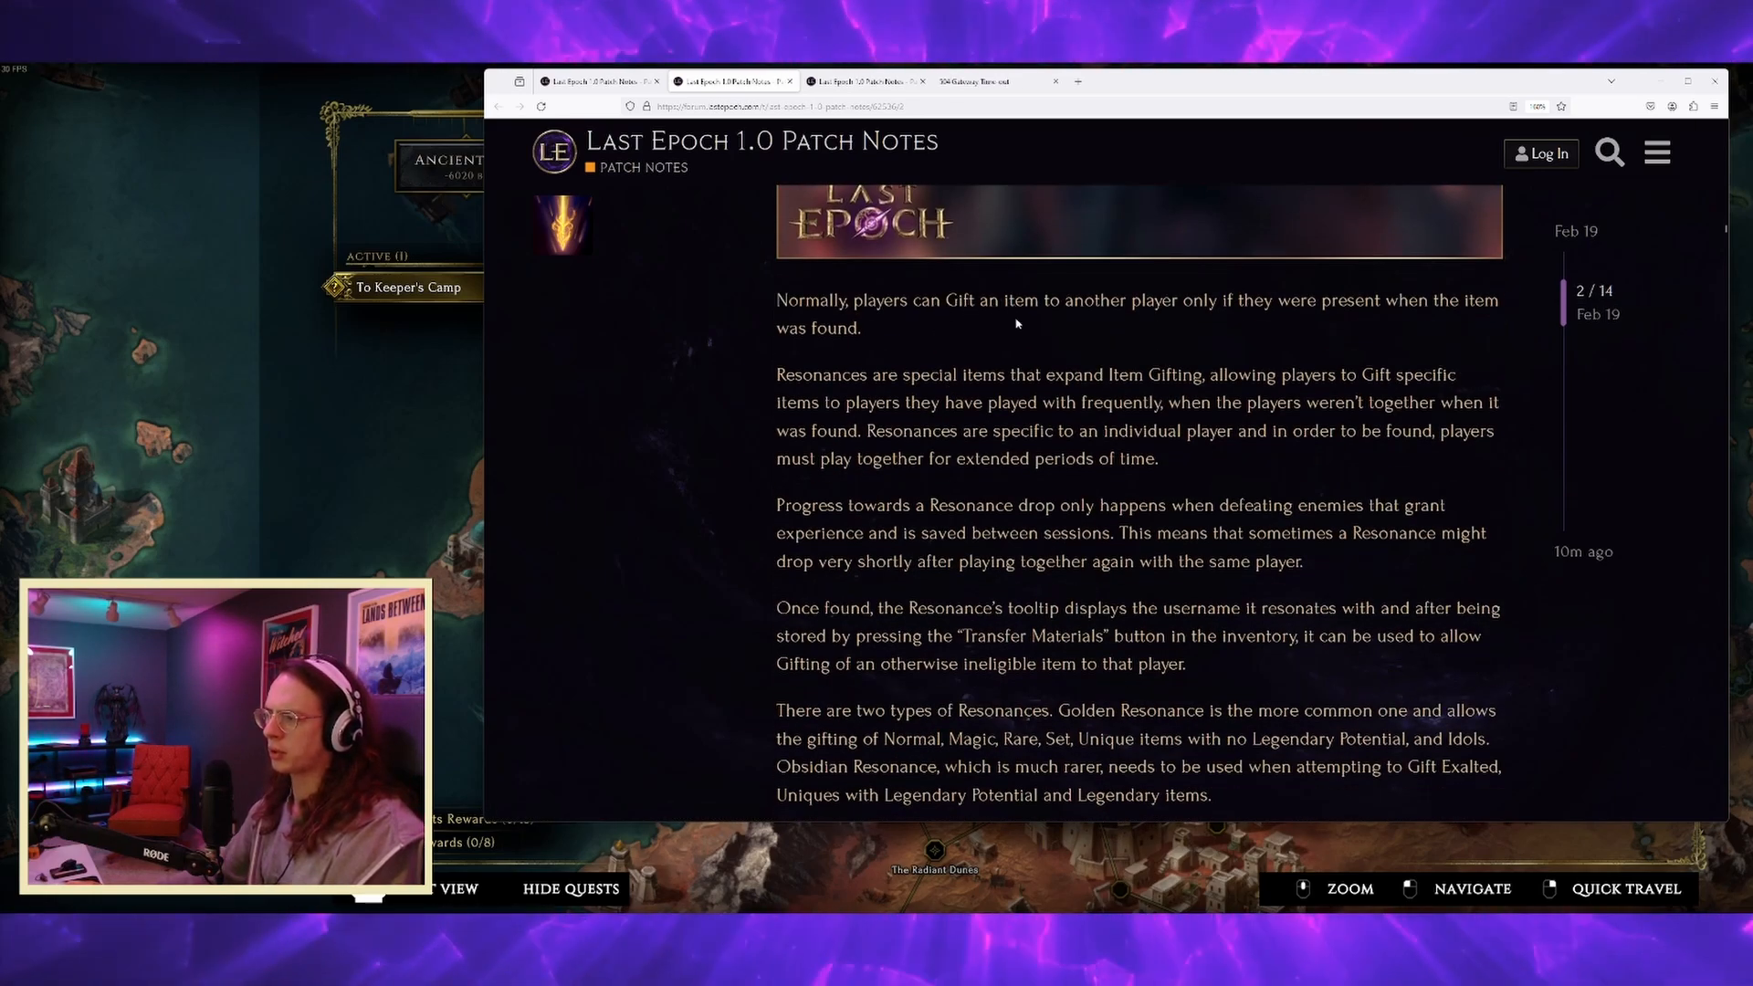
mouse_move(1087, 325)
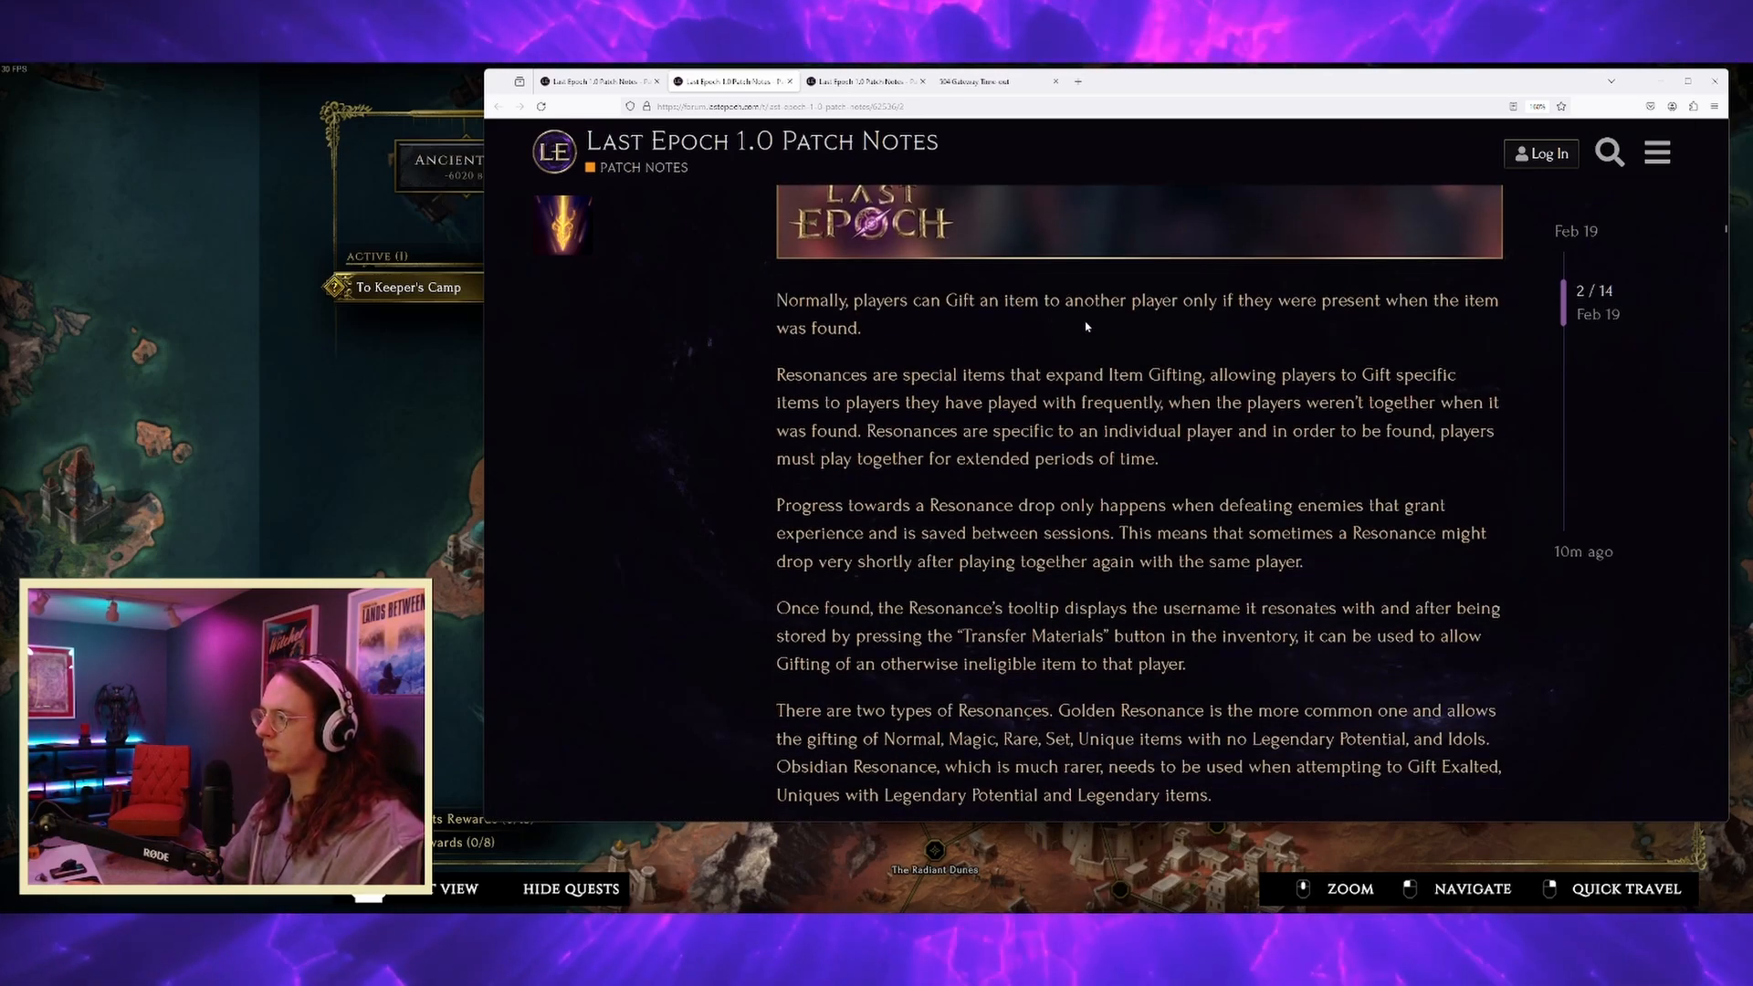
mouse_move(1039, 320)
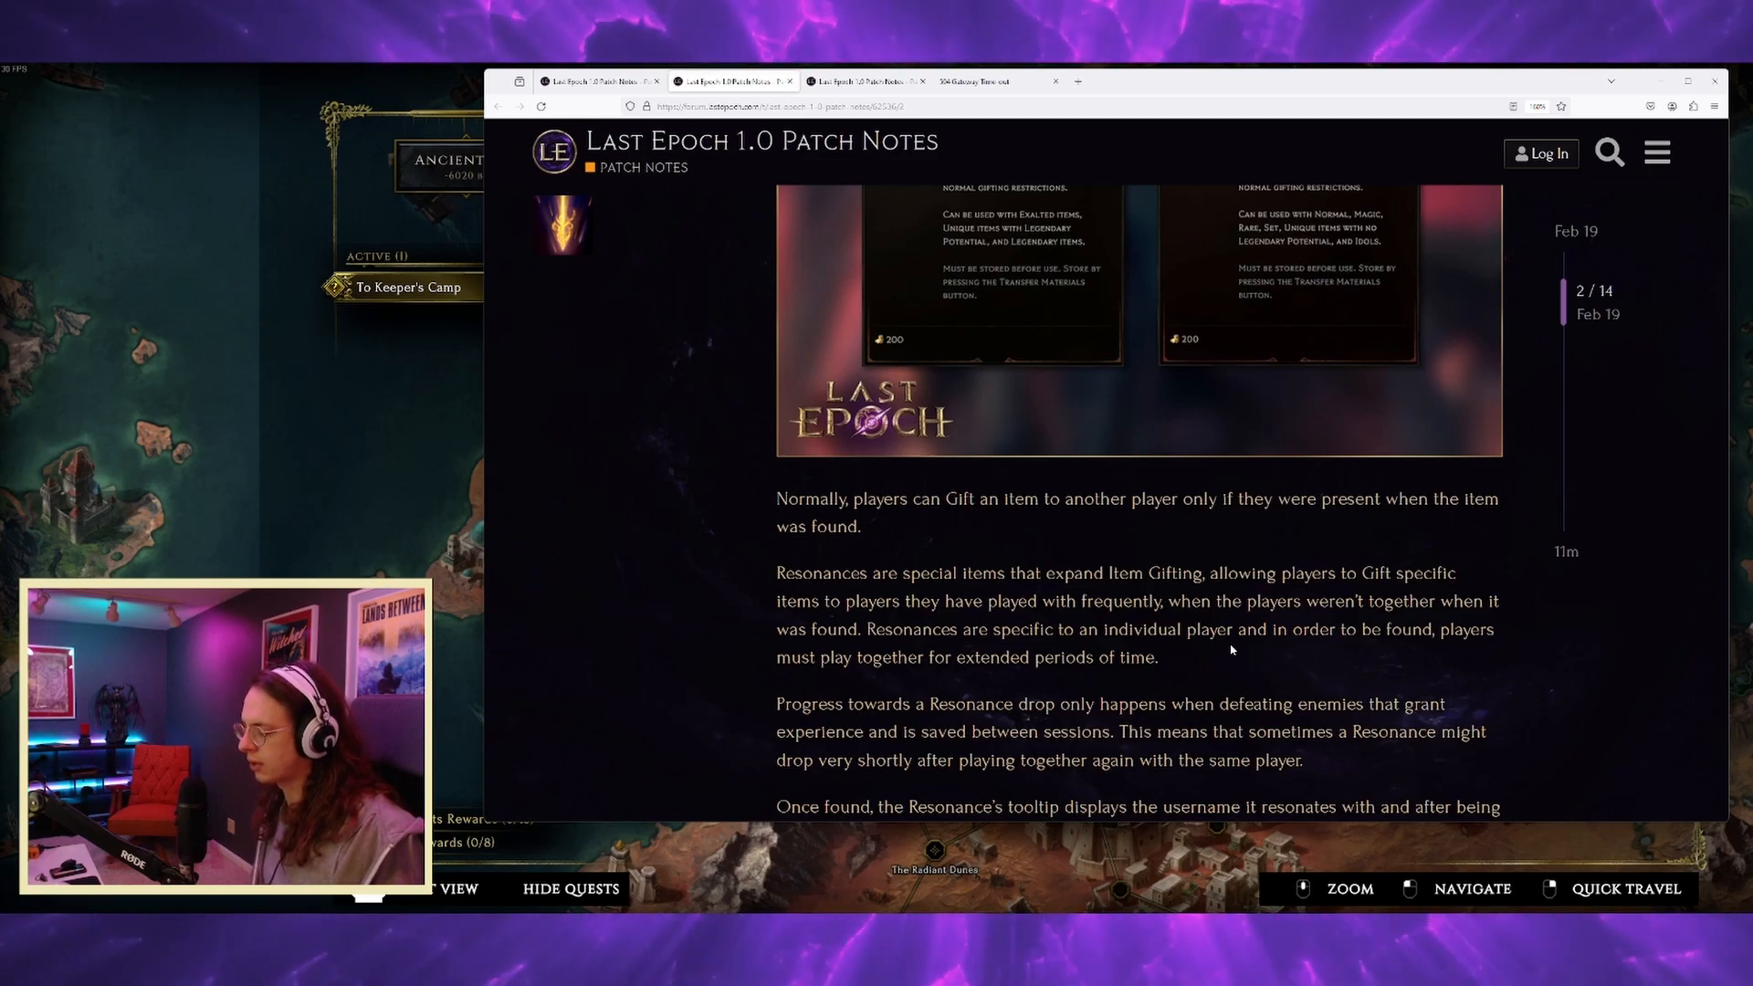
scroll("up", 3)
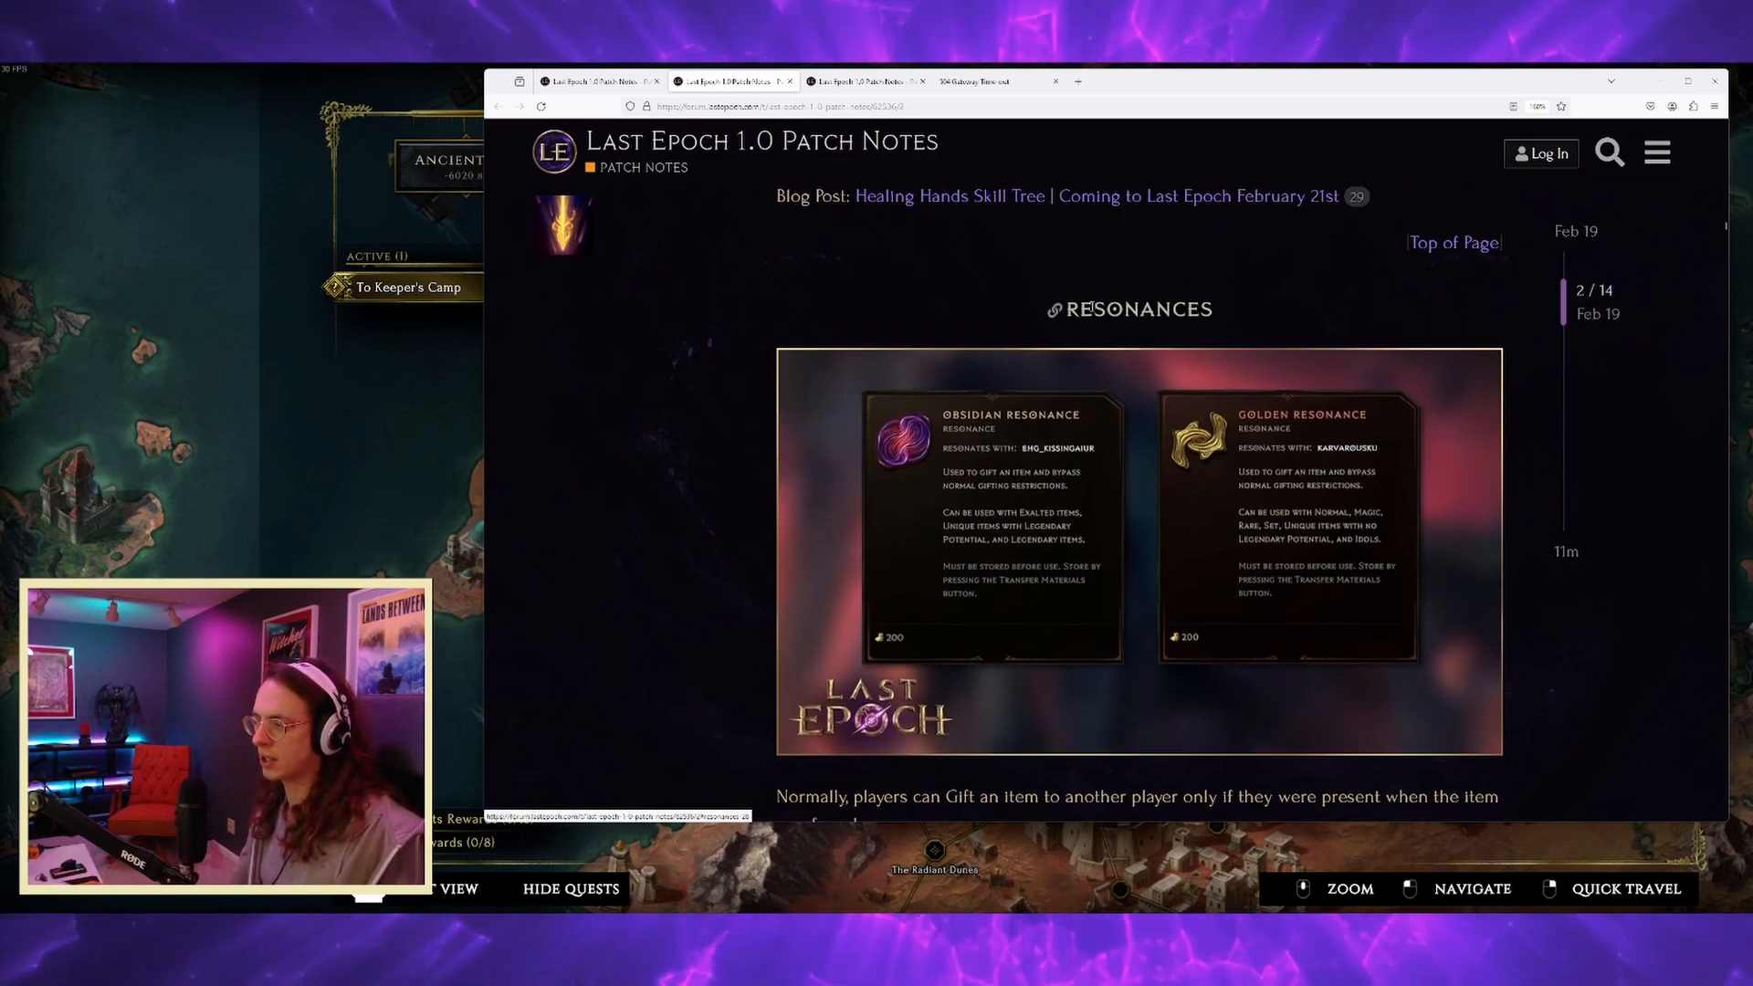
mouse_move(1063, 215)
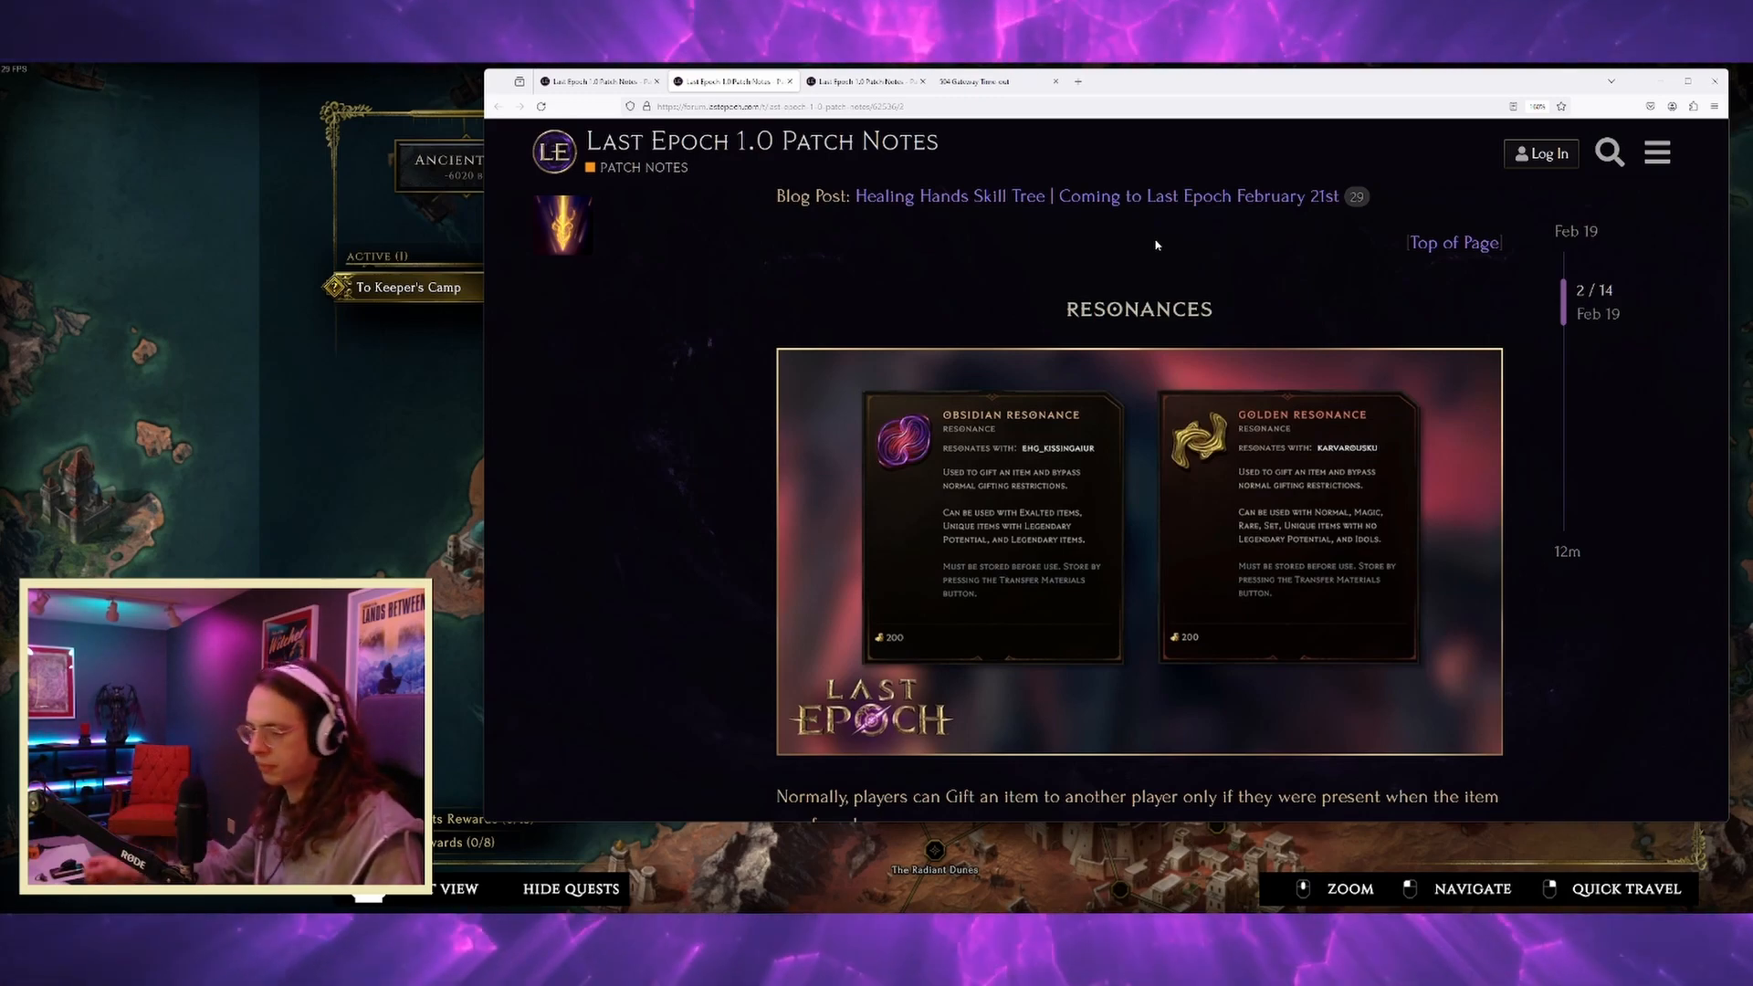
mouse_move(926, 497)
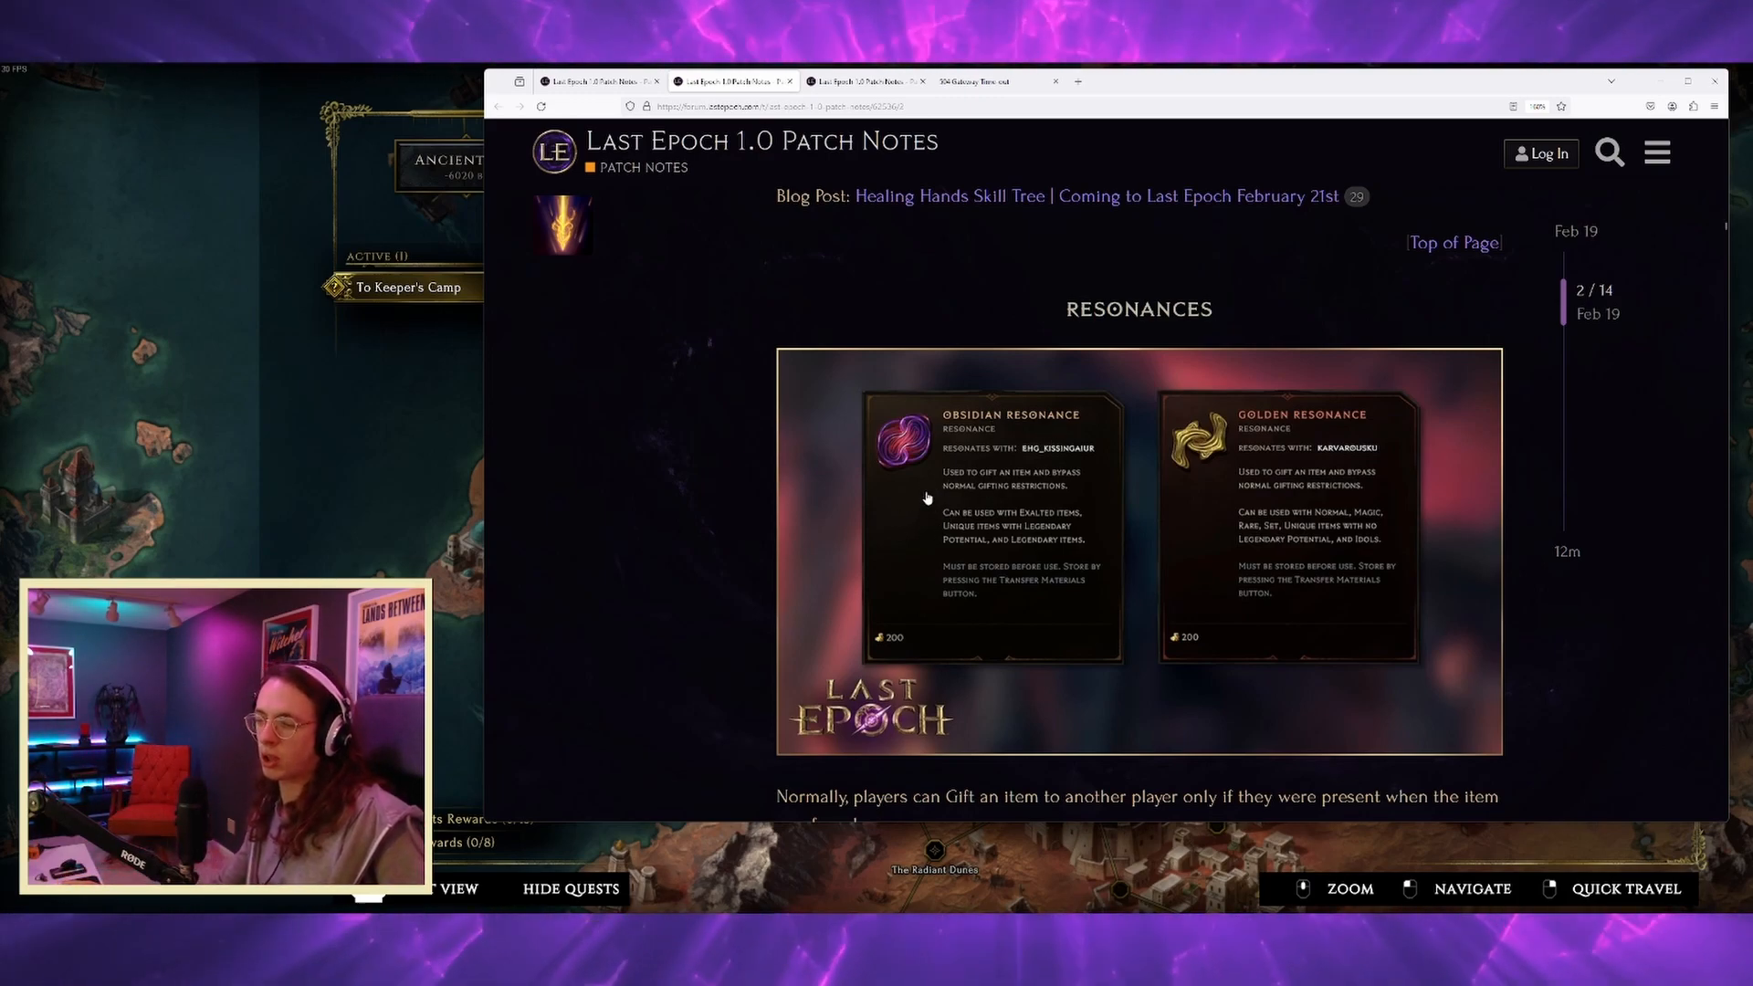
mouse_move(917, 458)
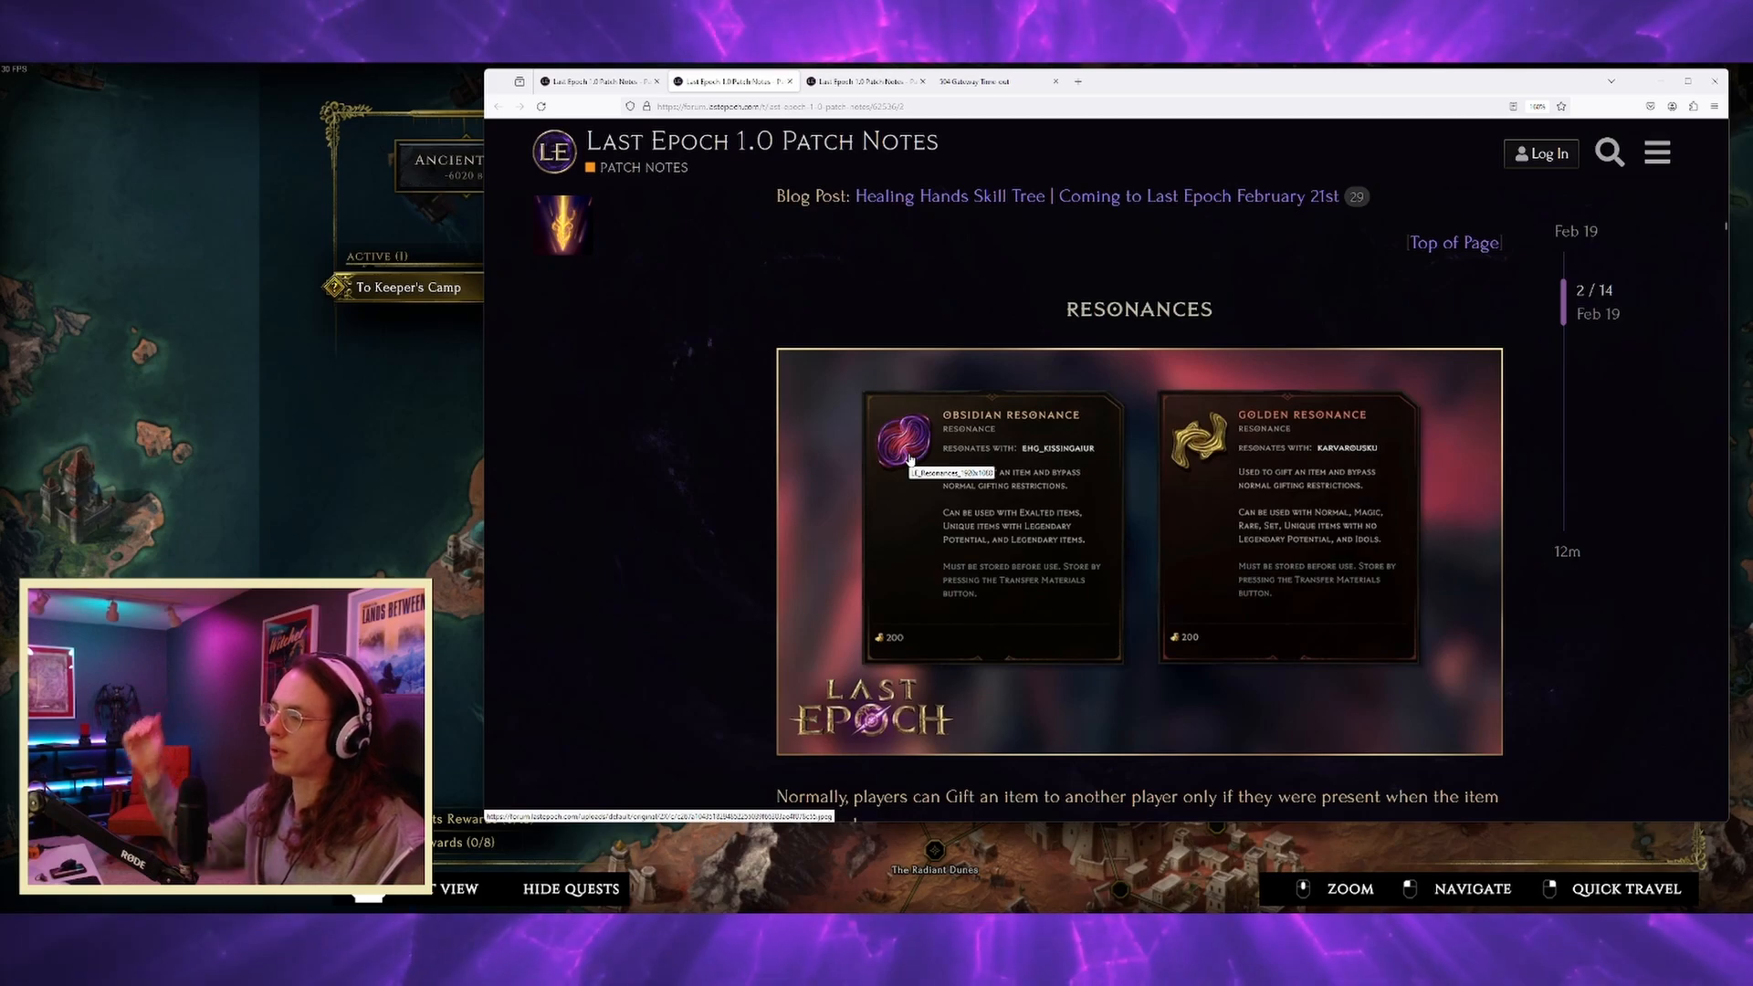
scroll("down", 3)
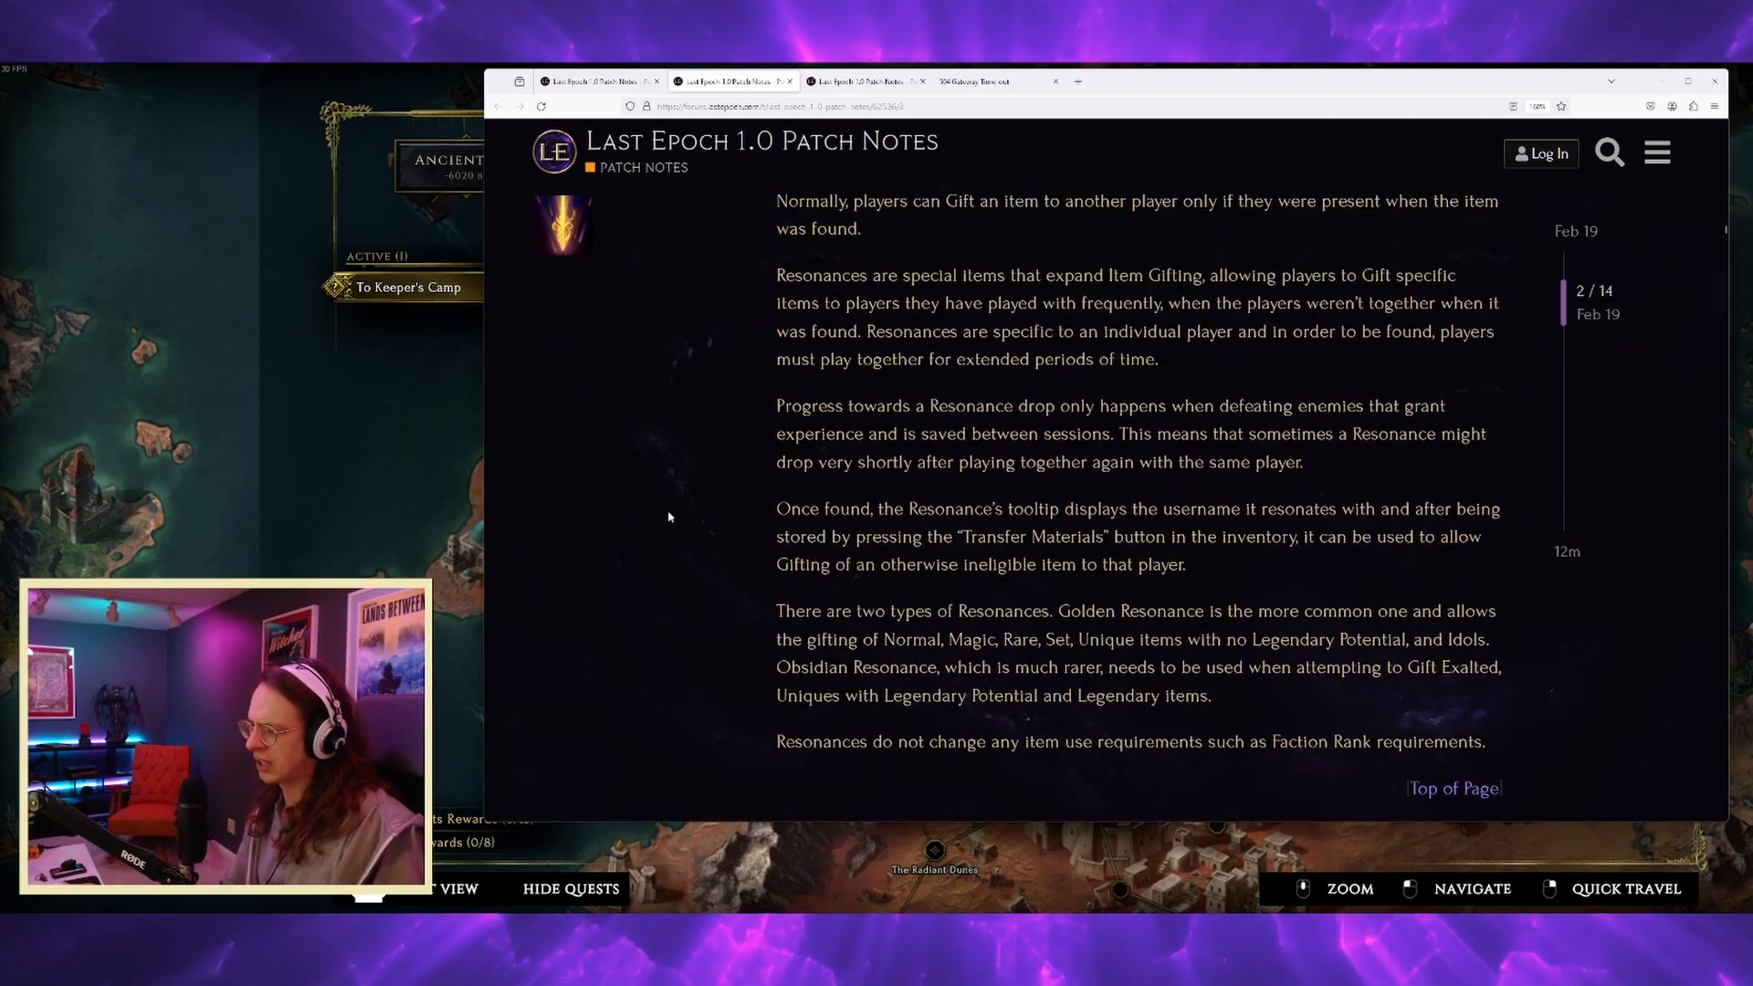